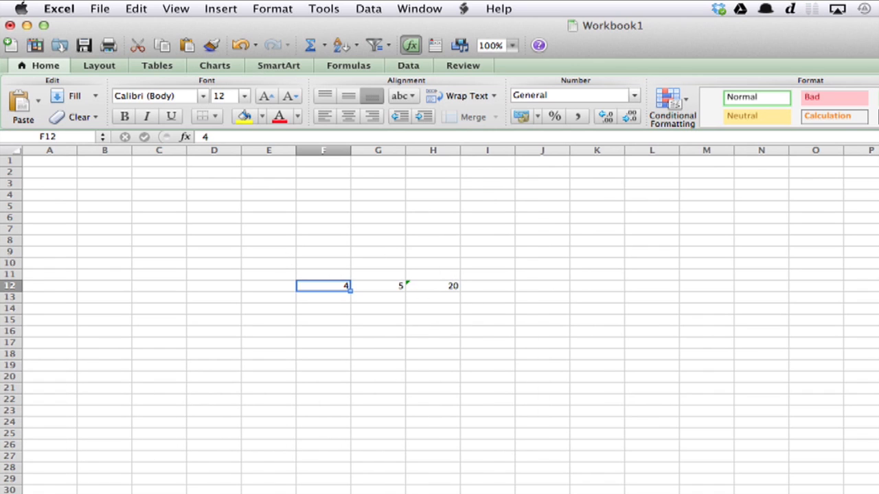
Browse the Format menu commands, glancing at the Data menu on the way.
left_click(271, 8)
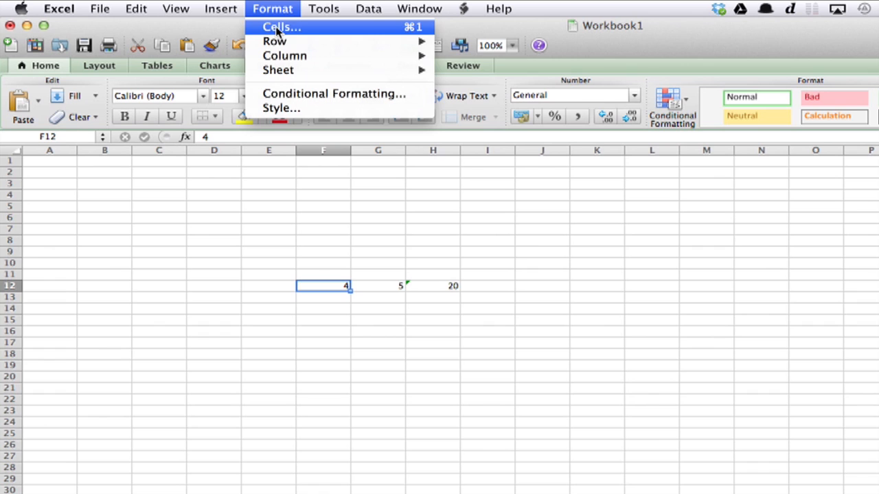
left_click(366, 8)
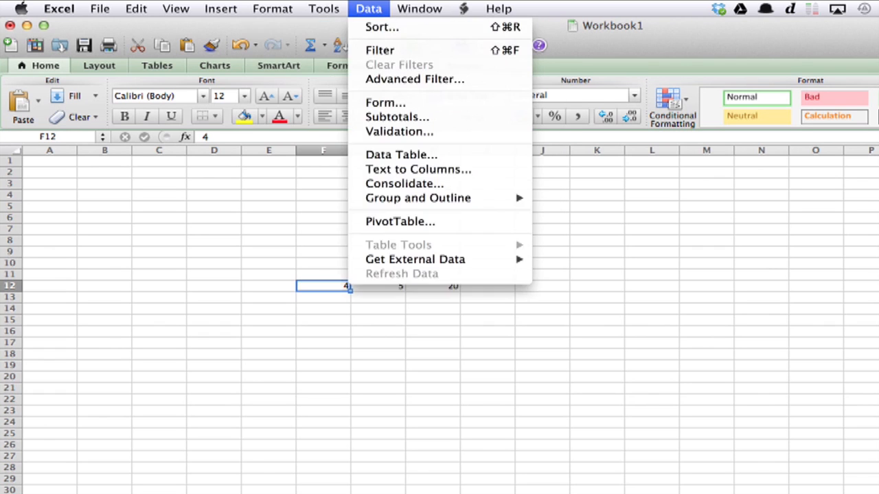
left_click(271, 8)
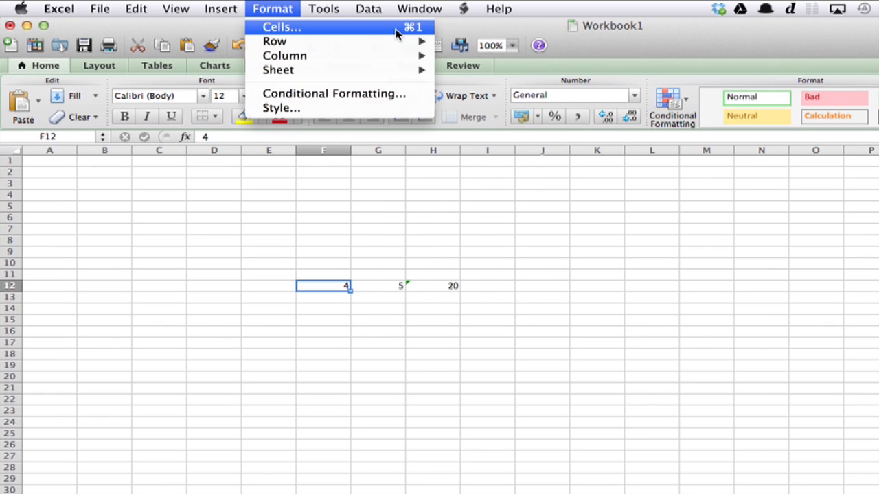
View the Format Cells Protection settings showing the cell as Locked, not Hidden.
left_click(280, 28)
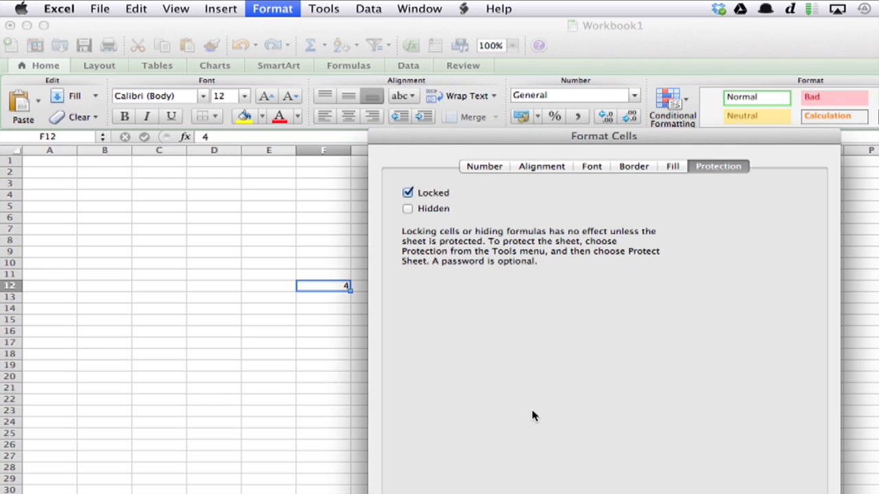
mouse_move(722, 183)
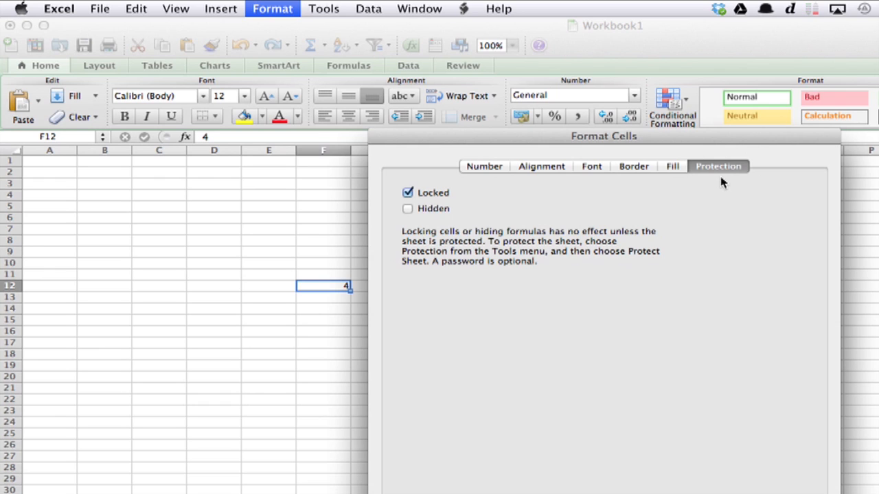
mouse_move(398, 204)
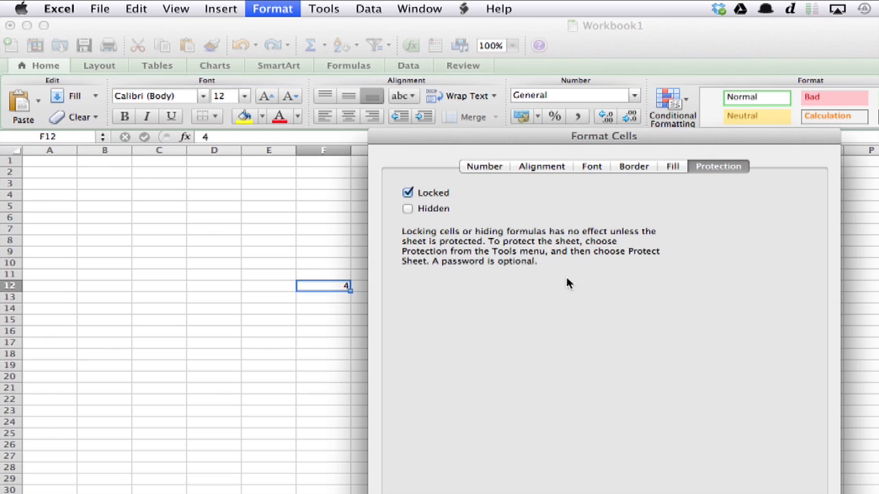
mouse_move(543, 241)
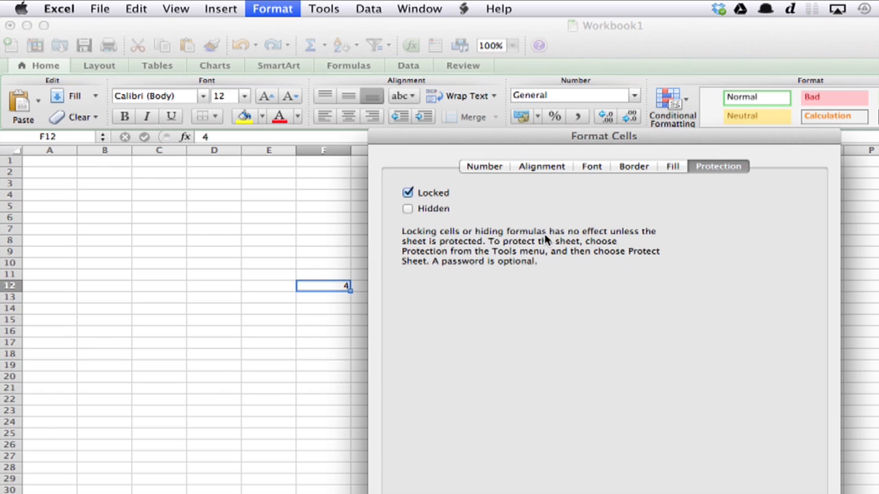
mouse_move(621, 267)
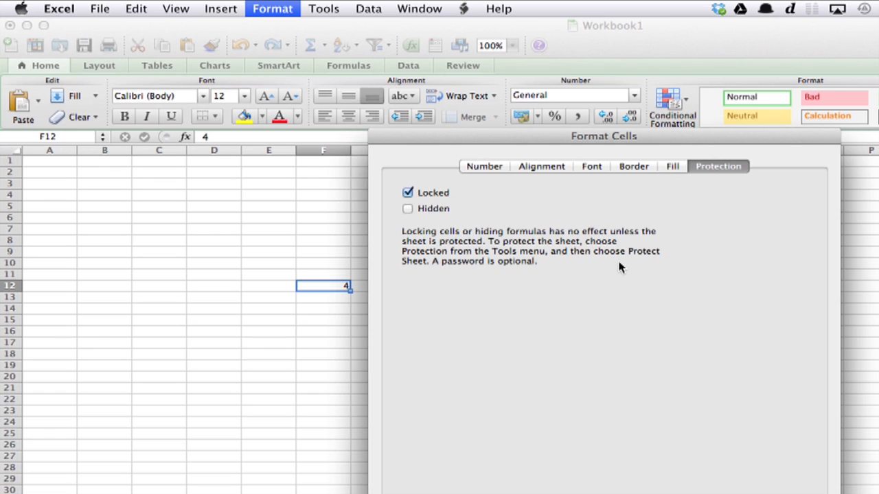
mouse_move(535, 272)
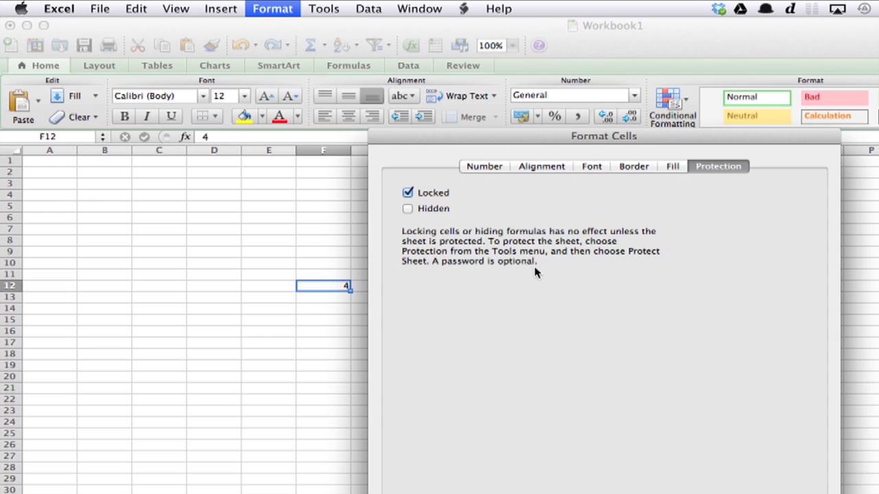
mouse_move(788, 489)
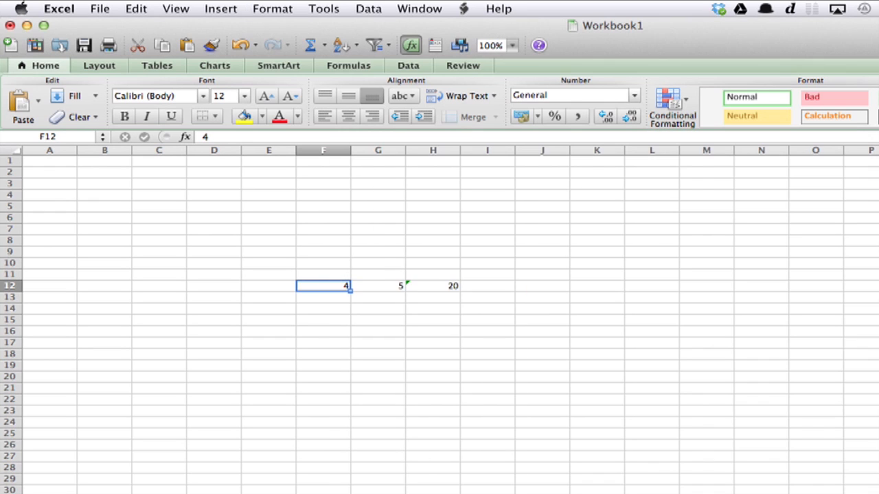
Apply Tools > Protection > Protect Sheet with default options so cells 4, 5, 20 are locked.
left_click(322, 8)
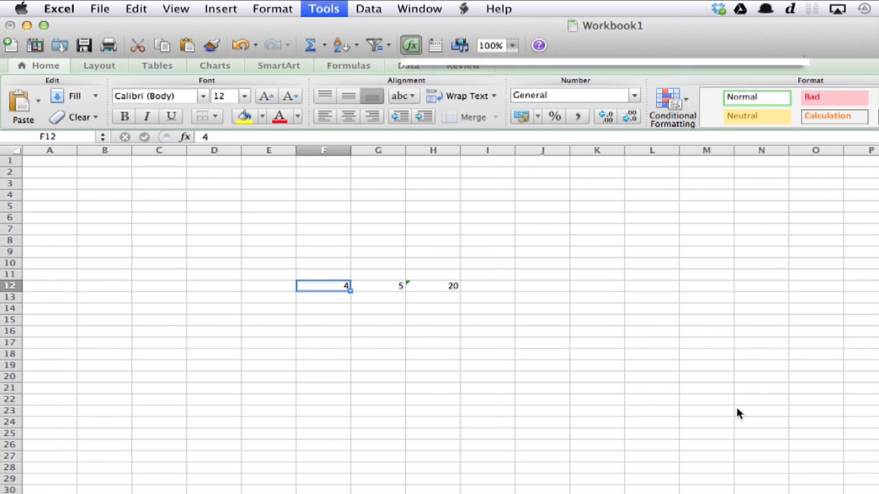
left_click(324, 9)
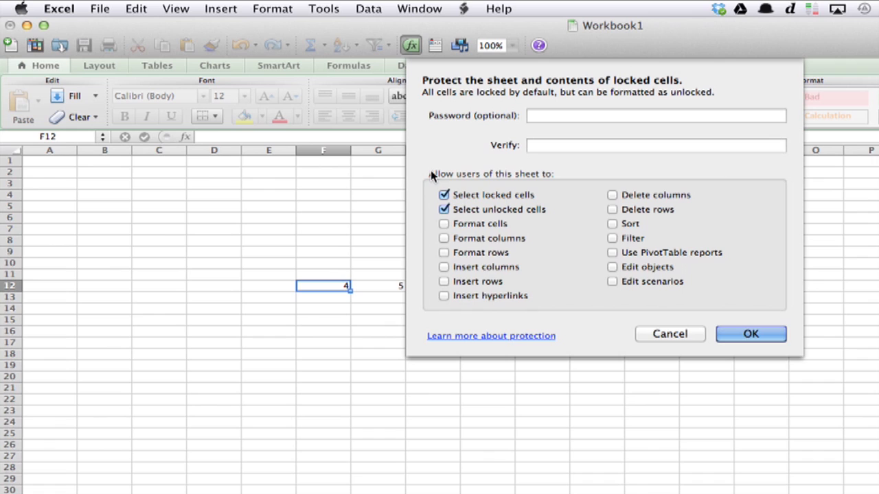
left_click(654, 115)
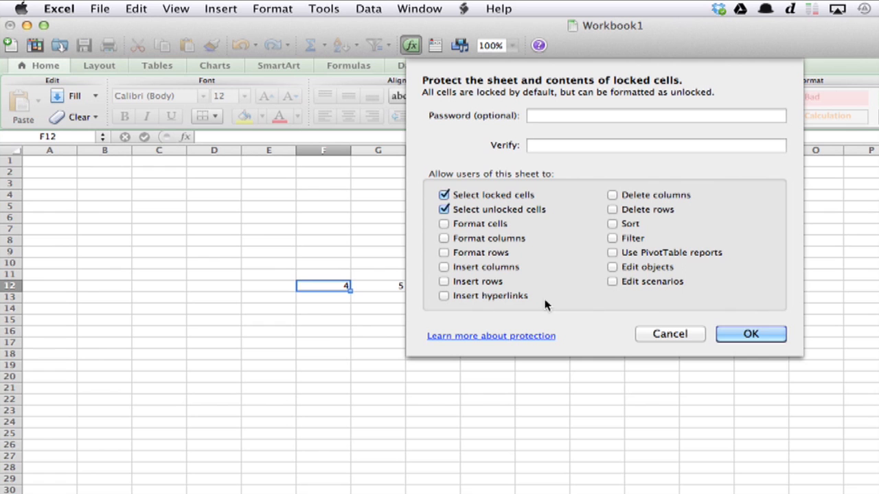
left_click(670, 333)
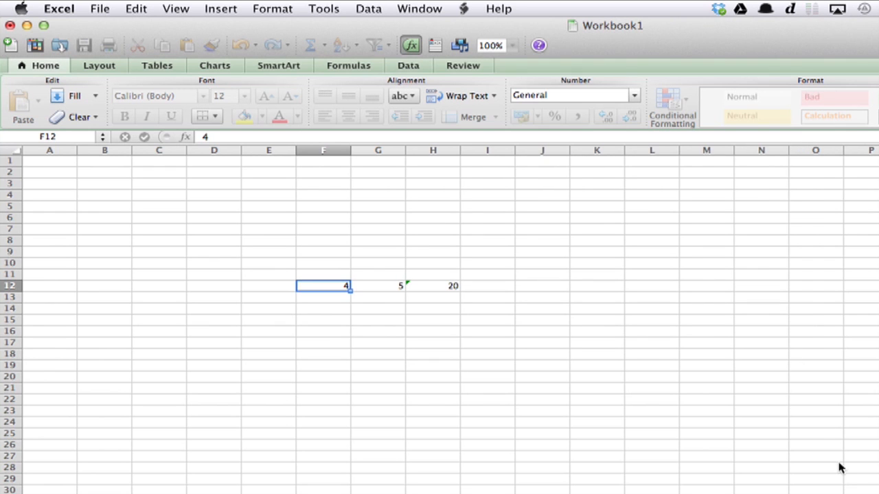